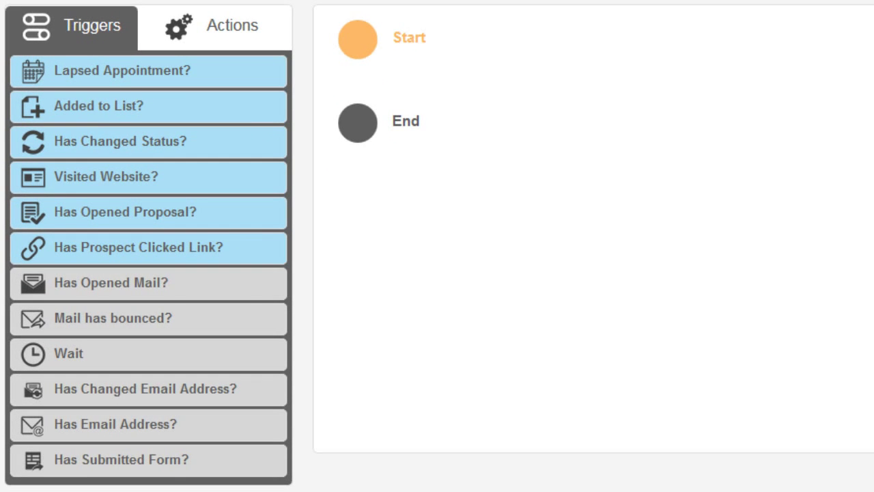
mouse_move(106, 7)
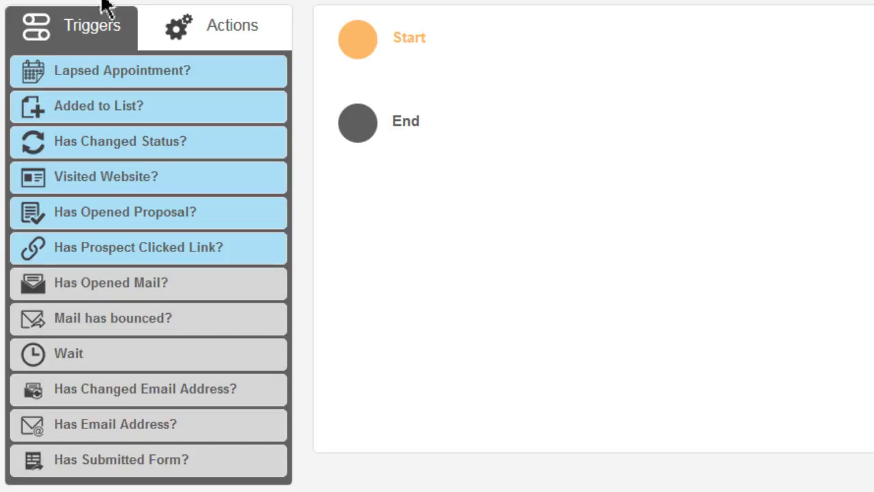
mouse_move(74, 44)
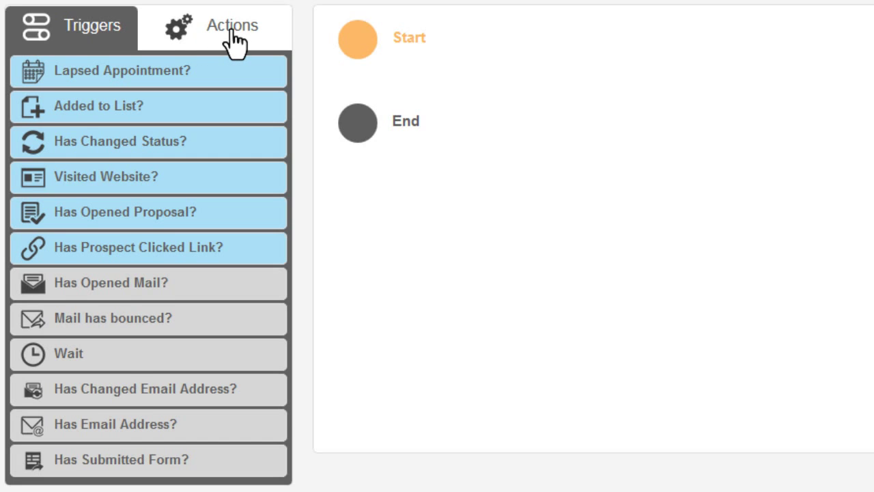
- Place a Visited Website? trigger below Start, set to 121DIRECTMARKETING.COM
left_click(232, 26)
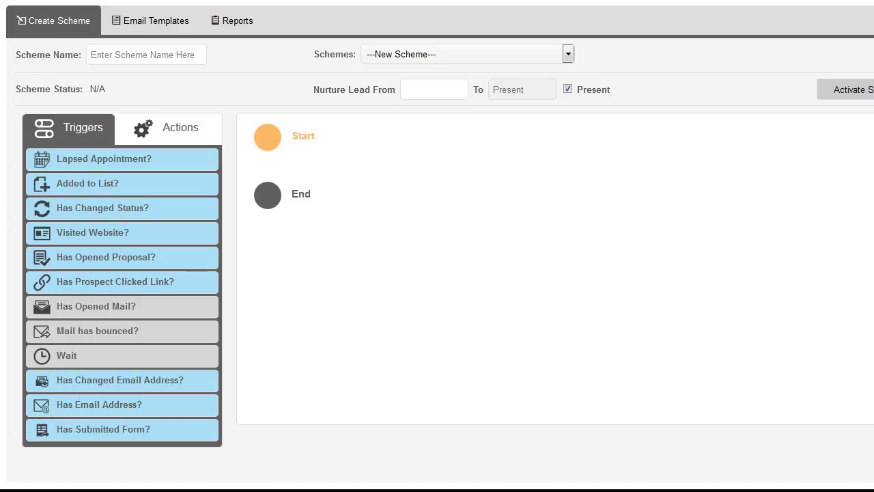
mouse_move(126, 233)
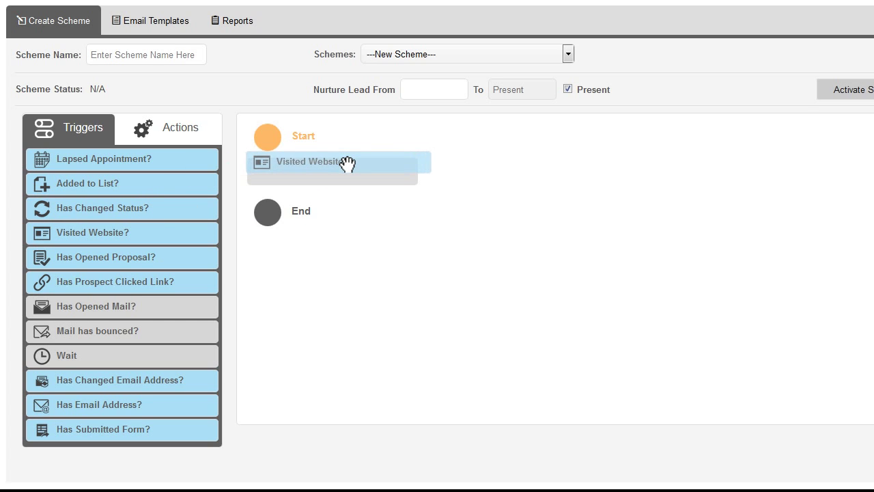
left_click(333, 163)
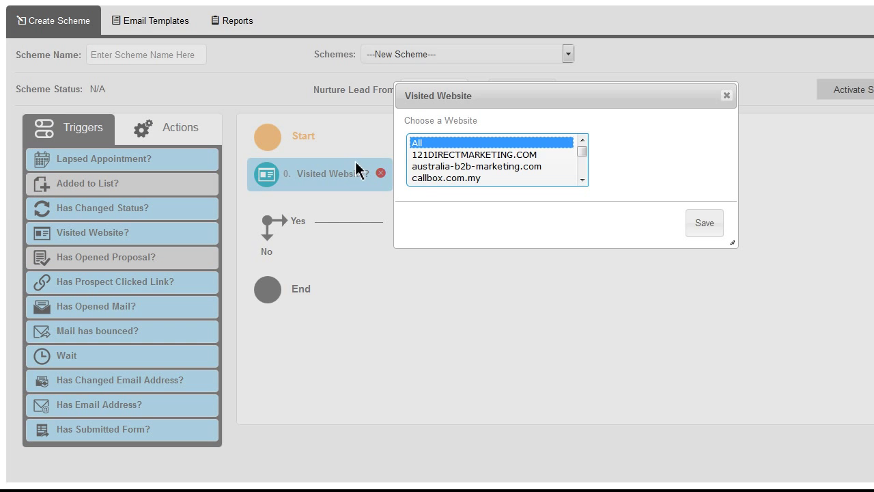
left_click(474, 154)
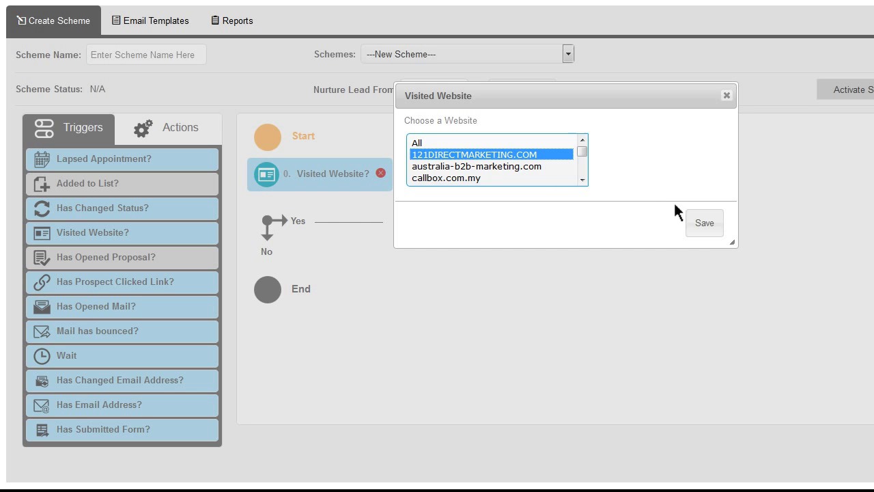
left_click(704, 223)
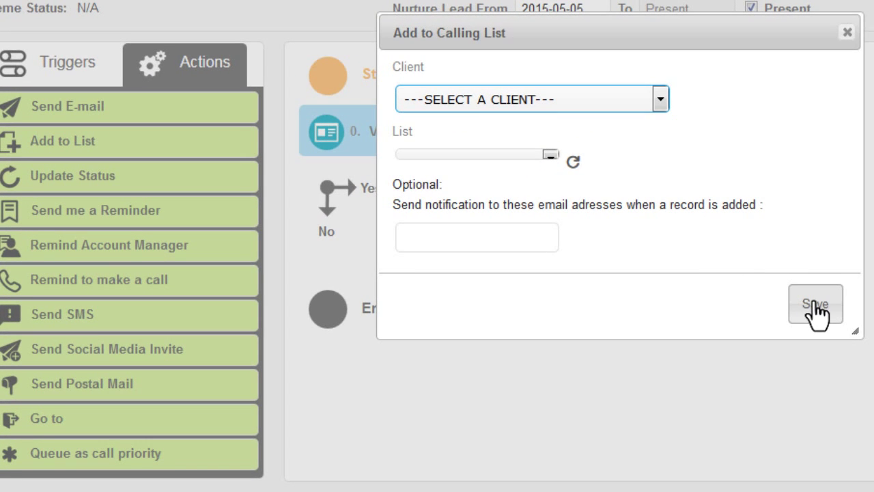
- Save the Add to List action and preview the A1. PLAIN FOLLOW UP email template
left_click(816, 304)
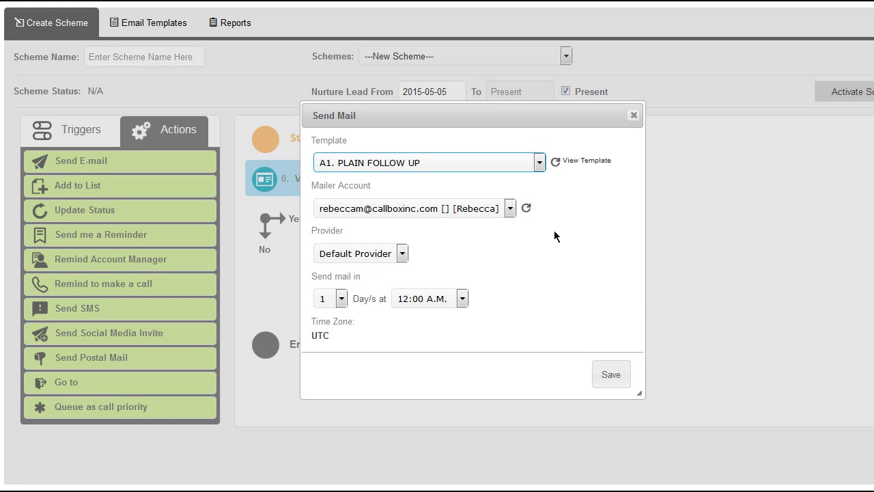
mouse_move(564, 225)
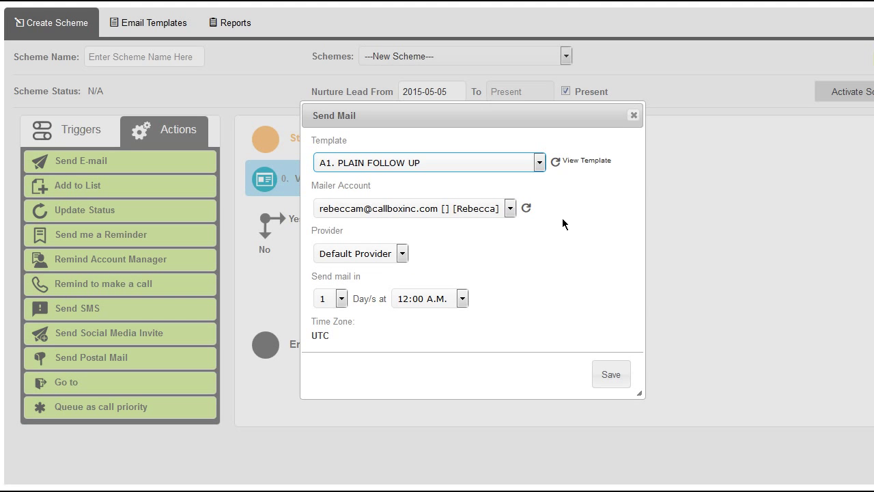
mouse_move(593, 169)
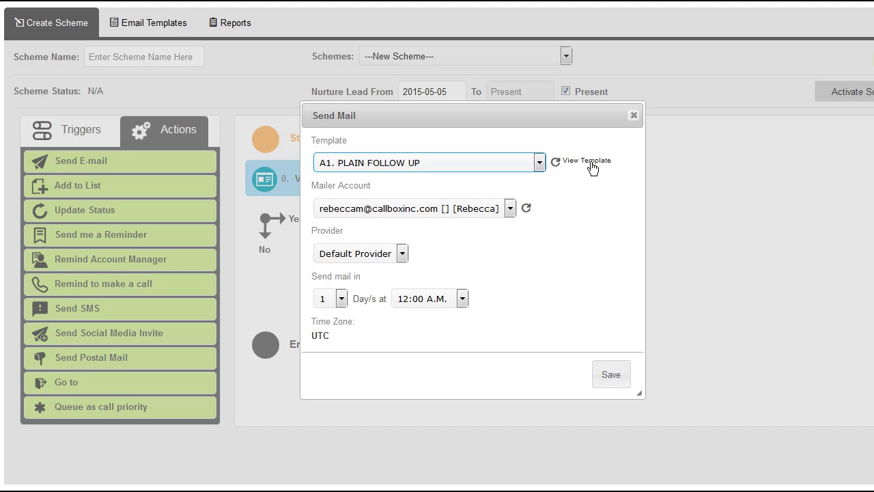
left_click(586, 161)
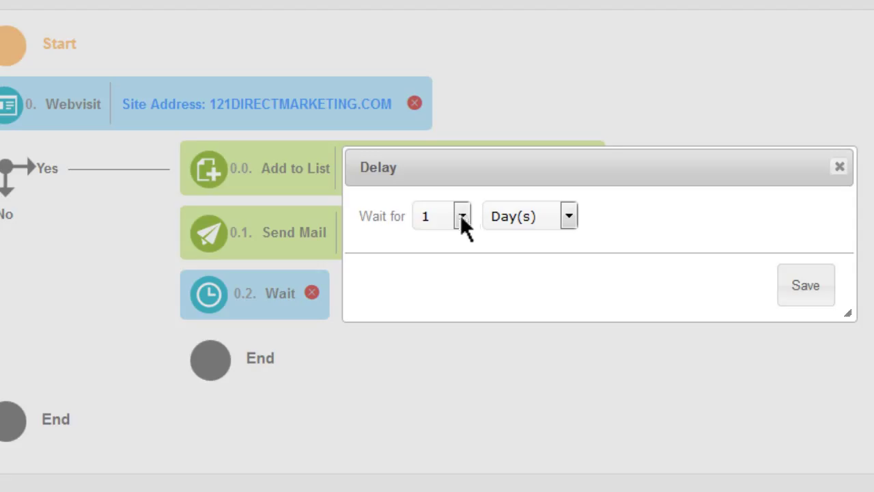
mouse_move(573, 229)
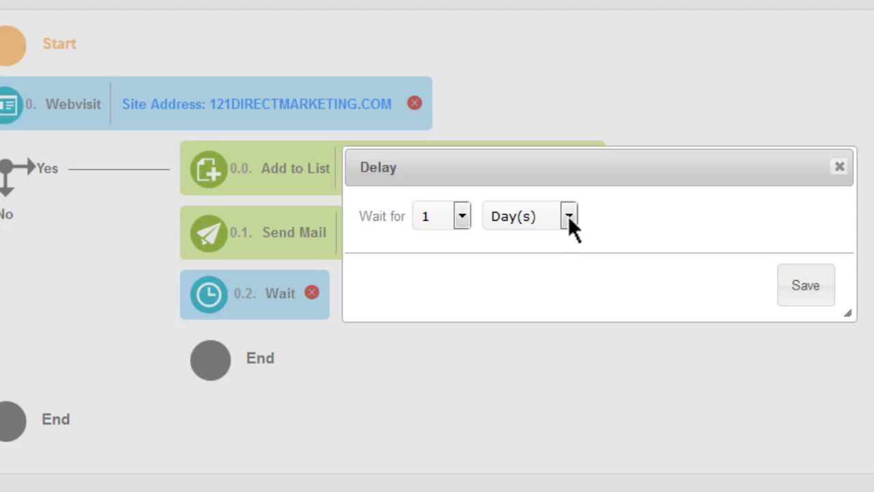
mouse_move(782, 287)
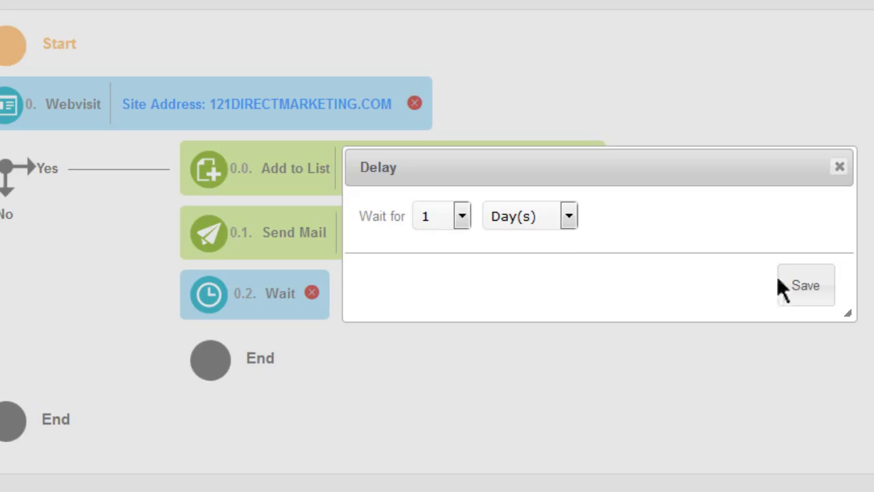
- Save a 1-day wait and add a Has Opened Mail? check below it
left_click(806, 285)
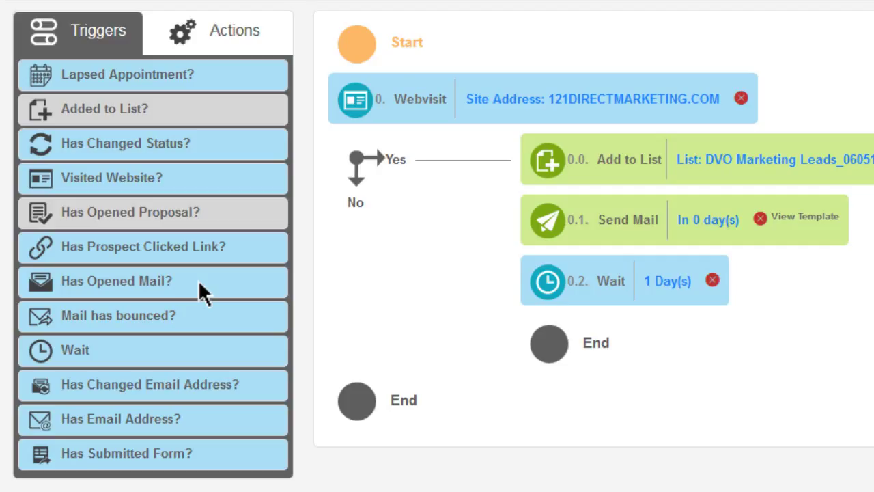
mouse_move(200, 282)
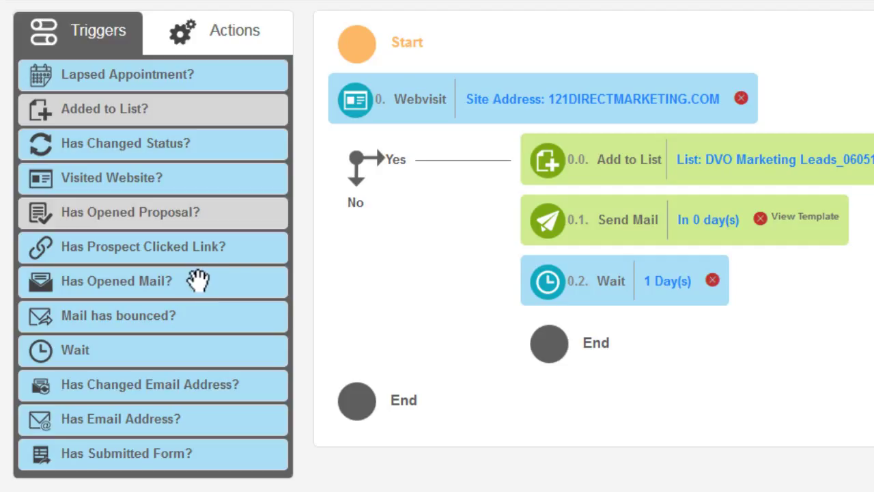
left_click_drag(116, 281, 631, 337)
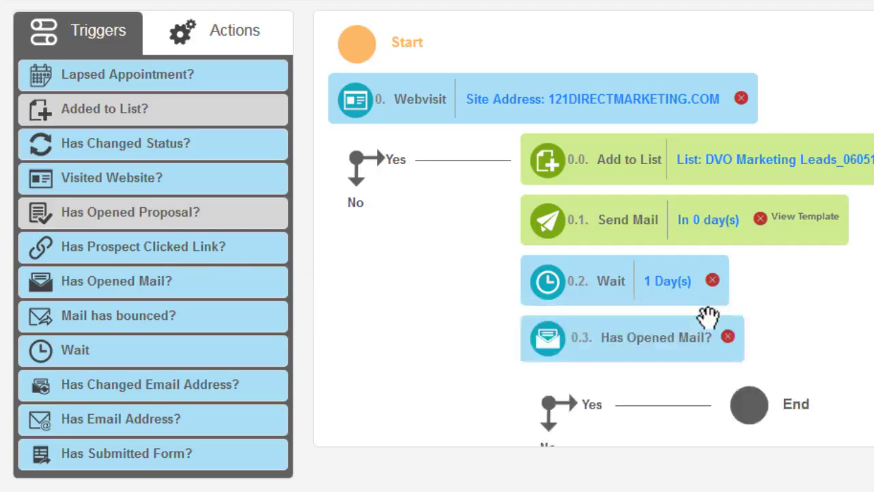
mouse_move(857, 302)
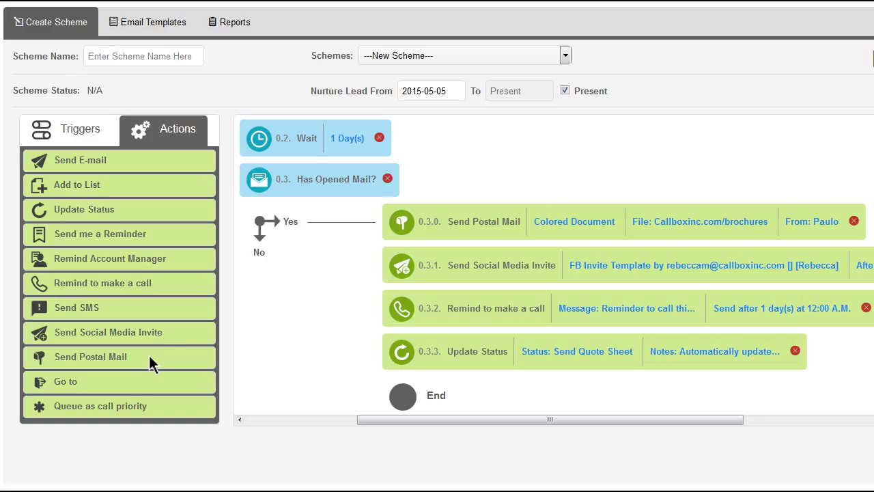
mouse_move(470, 220)
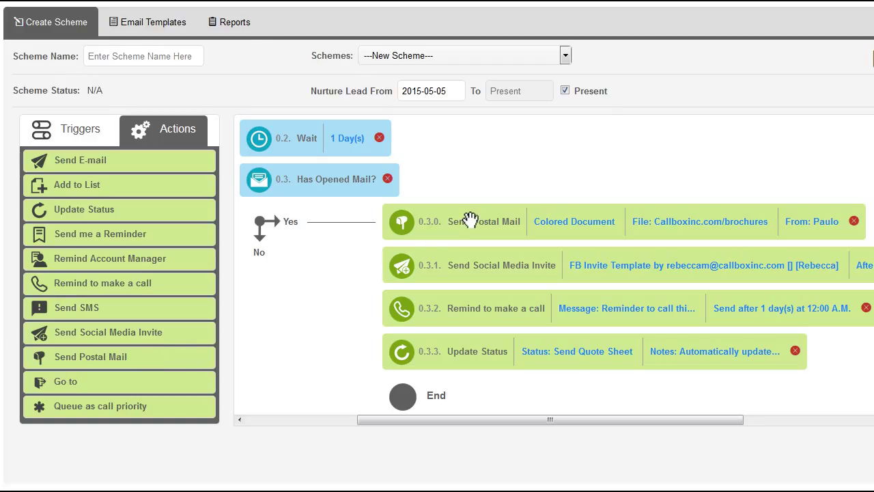
- Configure the Yes-branch postal mail: colored brochure document with return address Paulo
left_click(485, 222)
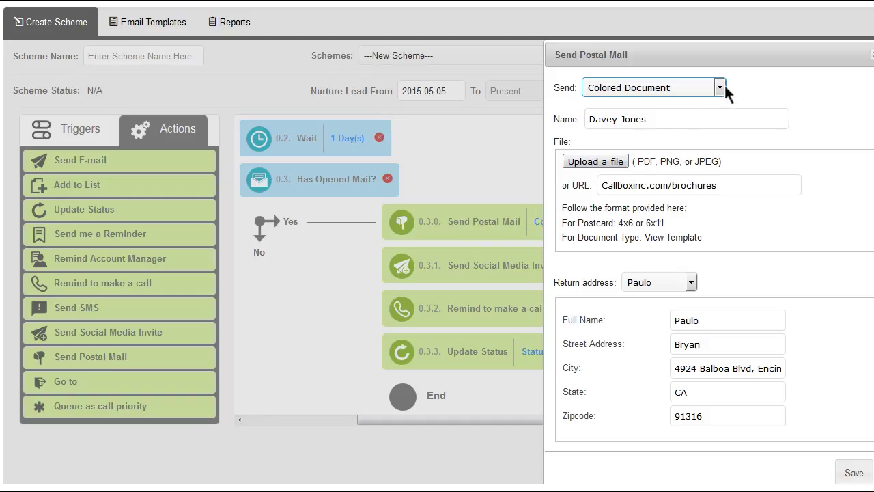
mouse_move(727, 118)
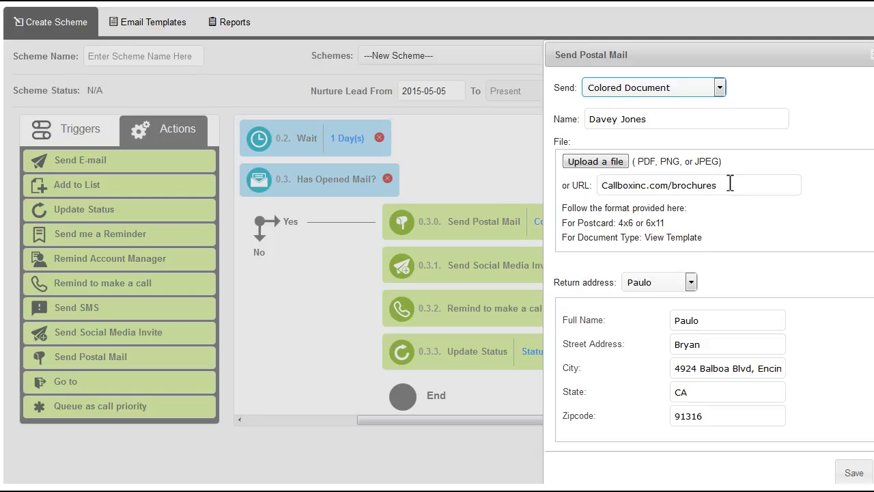
mouse_move(710, 290)
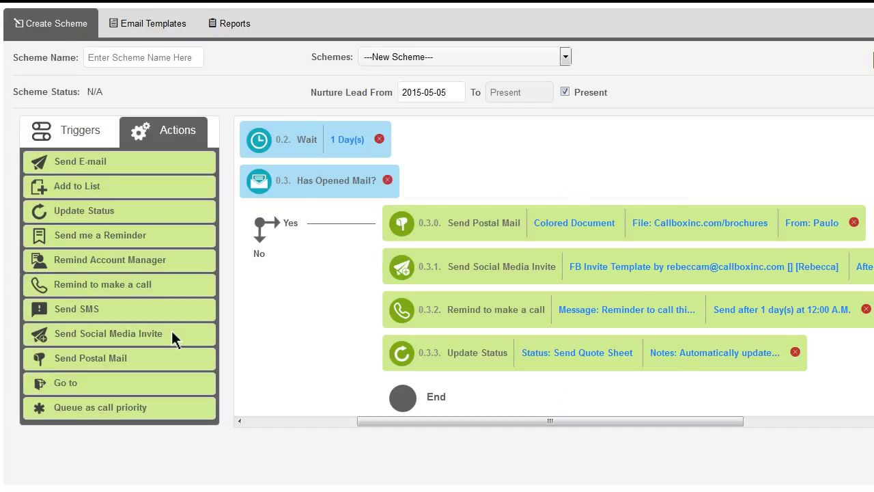
mouse_move(444, 261)
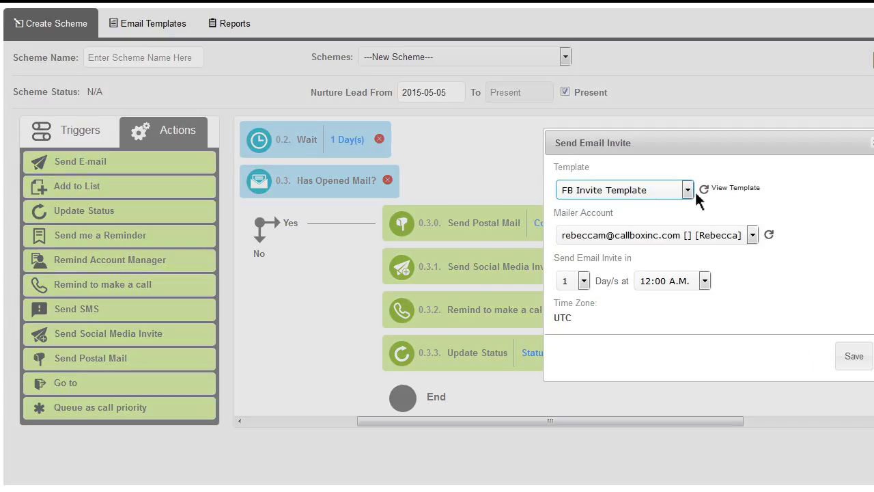
mouse_move(753, 235)
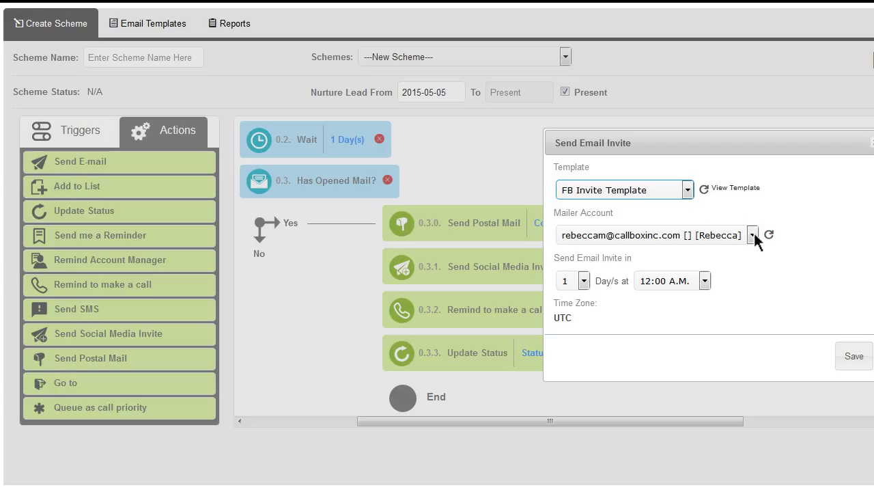
mouse_move(589, 287)
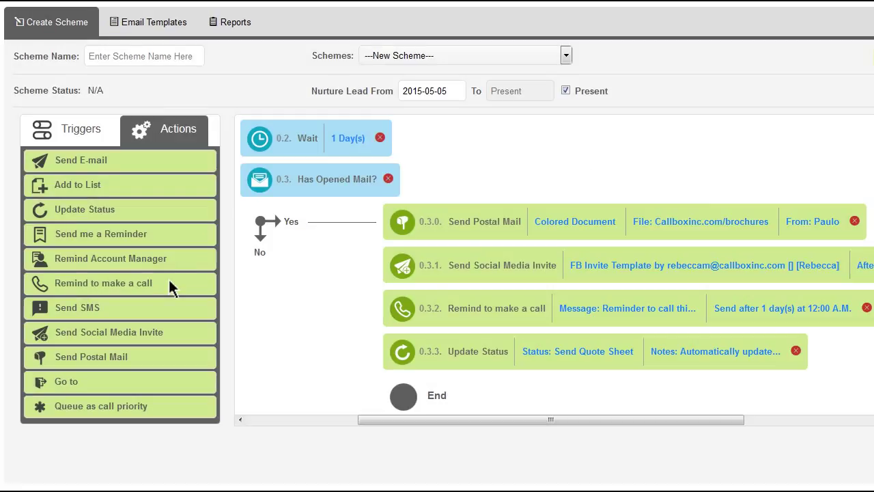
left_click(495, 308)
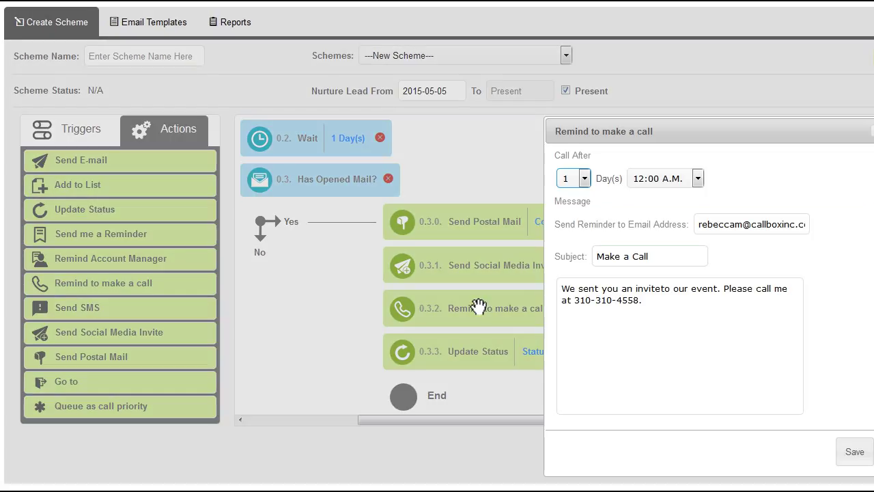
mouse_move(649, 206)
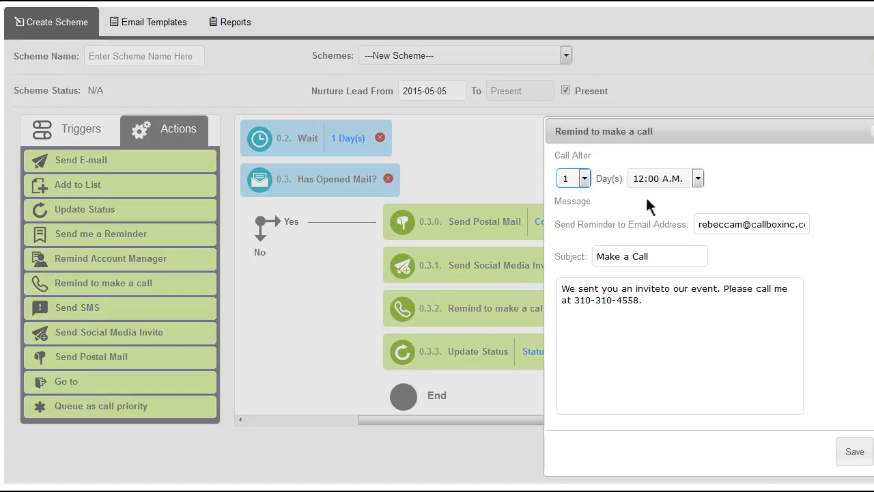
mouse_move(700, 196)
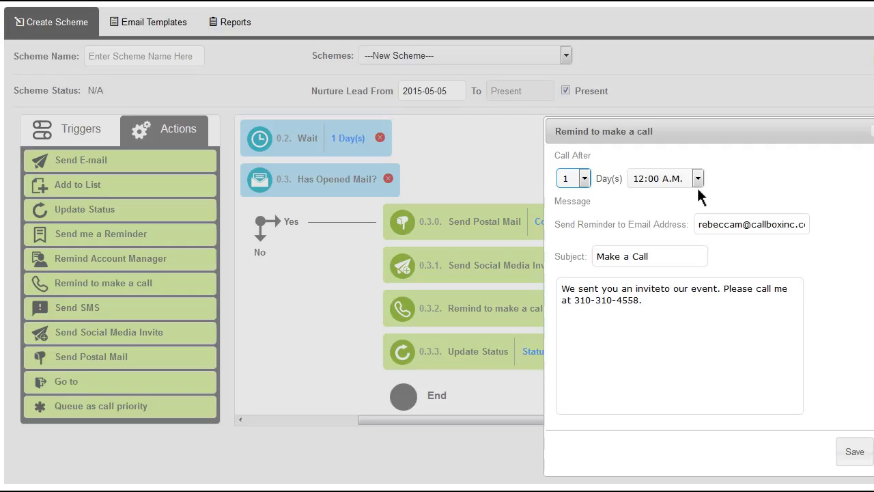
mouse_move(857, 452)
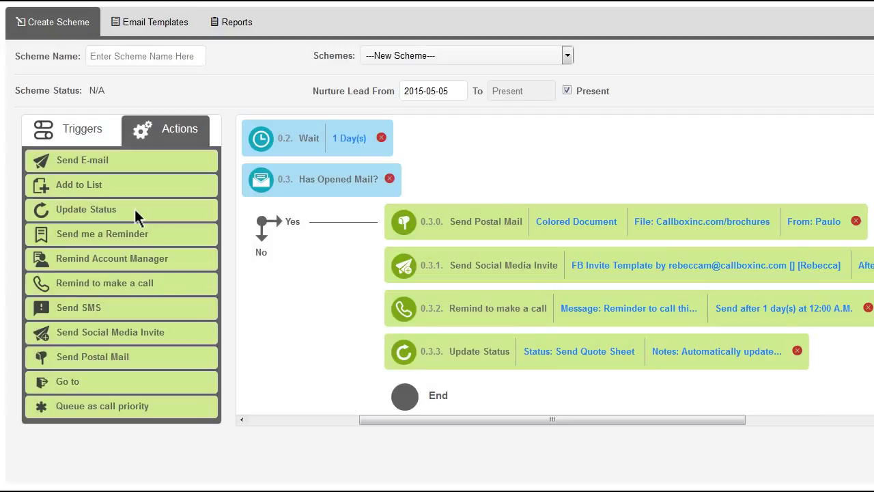
mouse_move(308, 282)
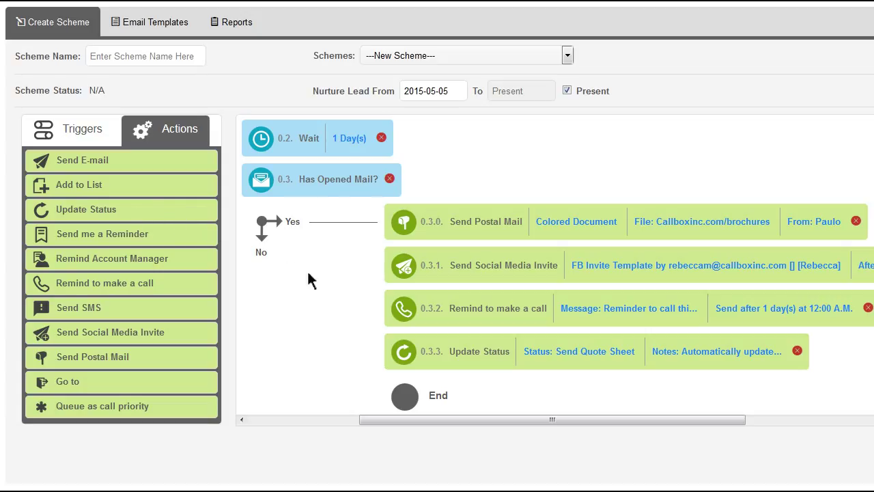
left_click(478, 351)
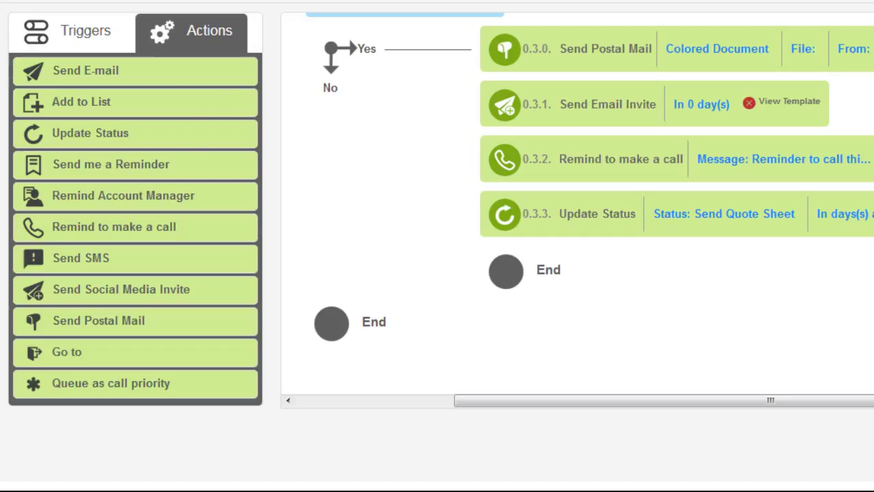
mouse_move(113, 257)
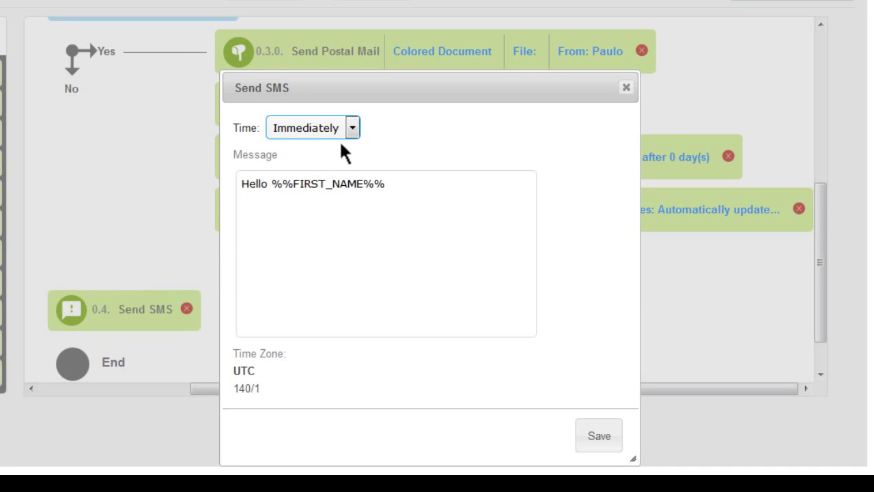
- Schedule the first-name greeting SMS for 12:30 A.M. and save it
left_click(352, 127)
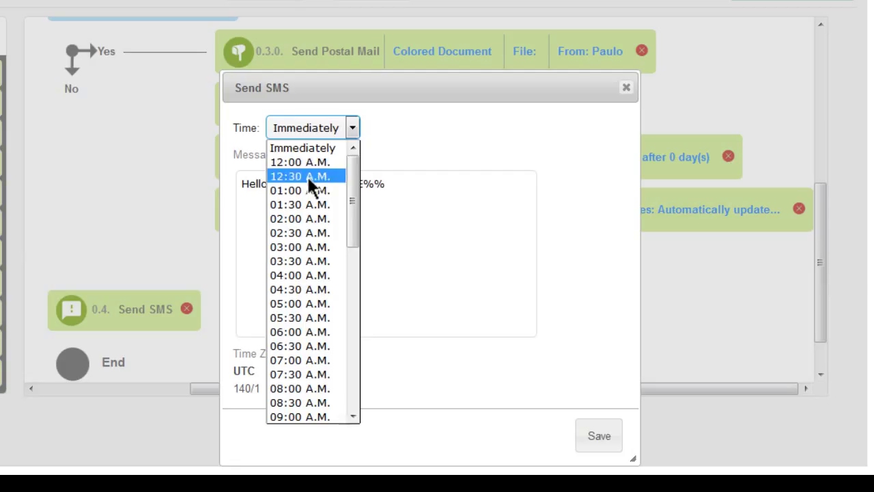
left_click(299, 176)
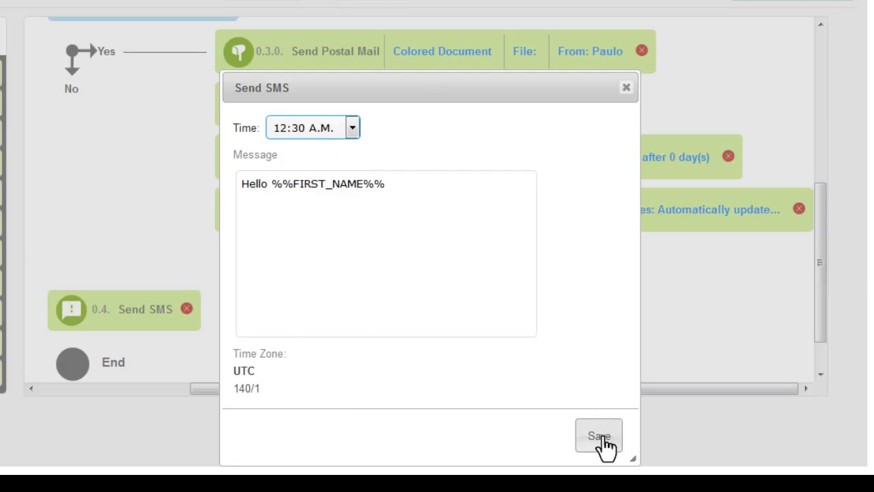
left_click(599, 436)
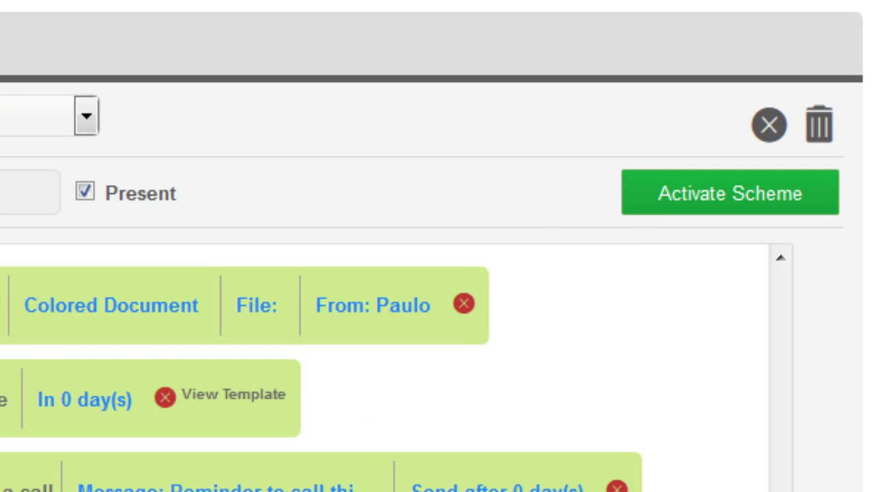
mouse_move(636, 198)
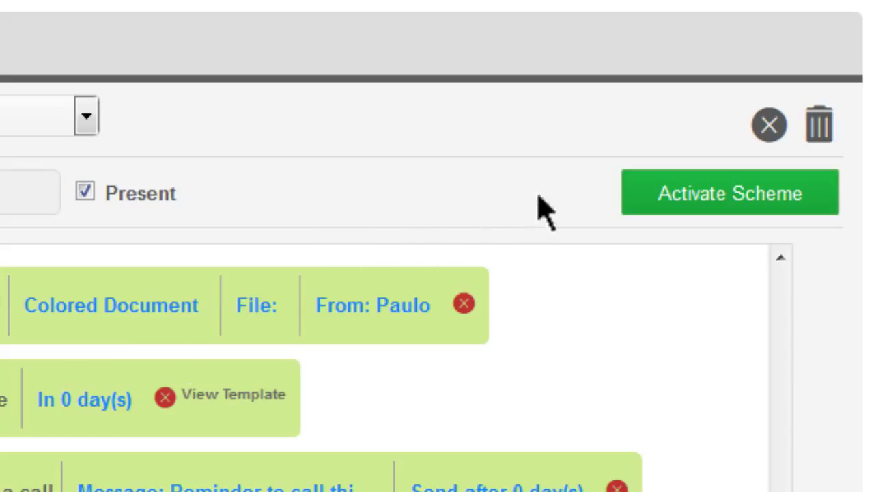
- Activate the scheme with the green Activate Scheme button
left_click(729, 193)
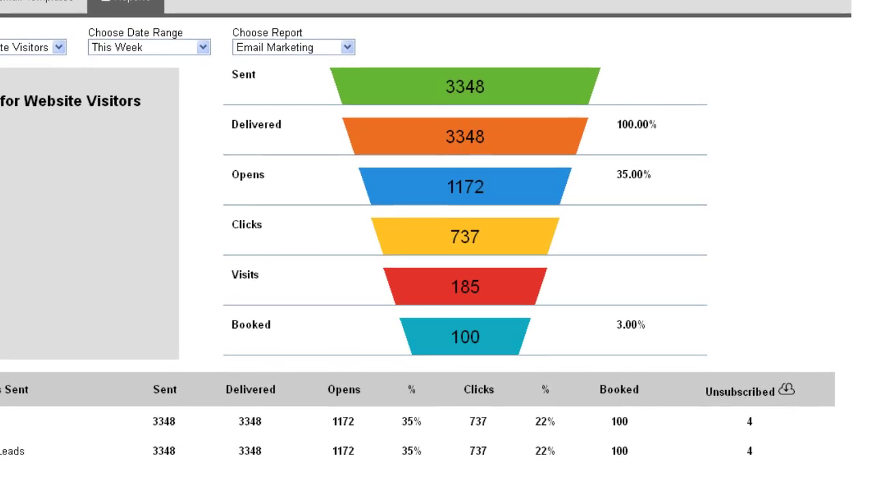
- Scroll down to this week's Email Marketing funnel showing 3,348 sent and 100 booked
scroll("down", 3)
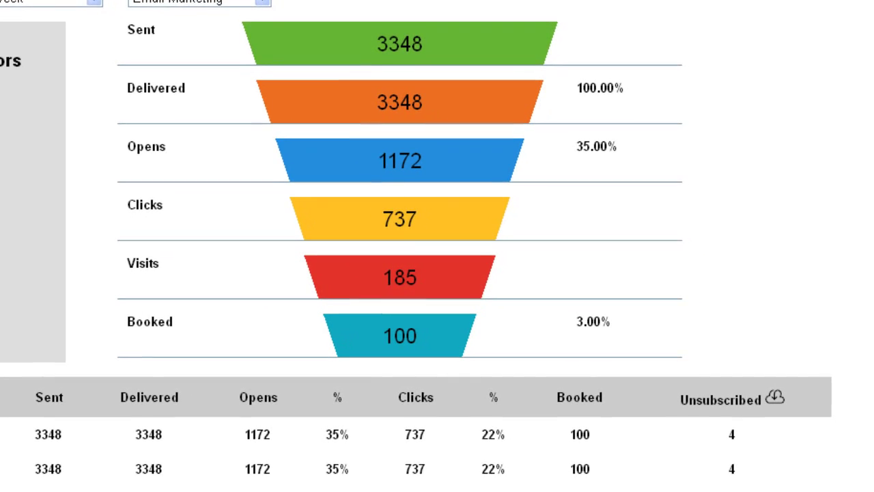